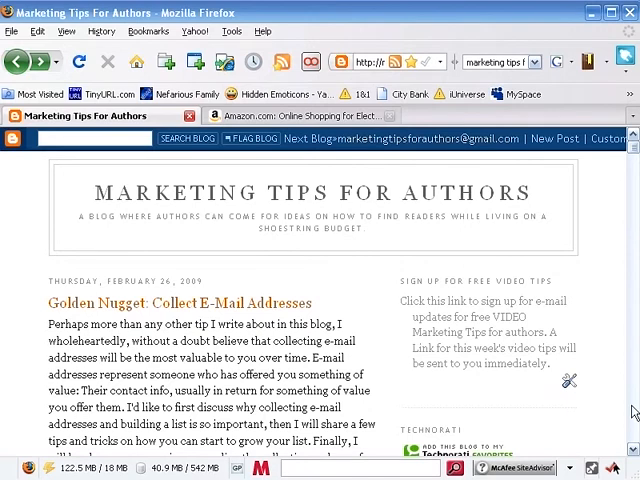
Leave the blog and switch over to the Amazon.com store tab.
{"action": "scroll", "scroll_direction": "down", "scroll_amount": 3}
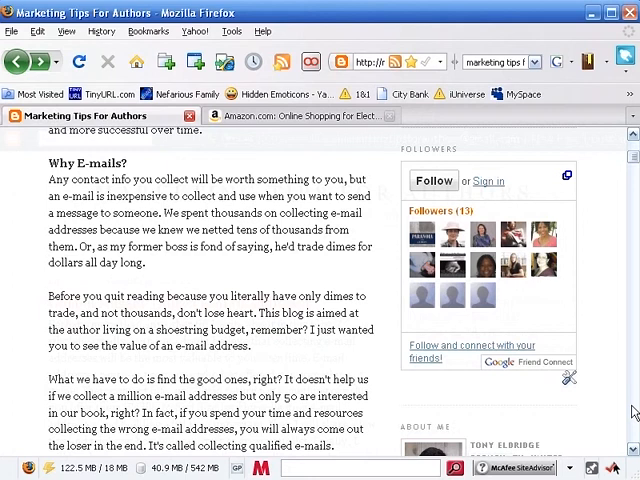
{"action": "scroll", "scroll_direction": "down", "scroll_amount": 3}
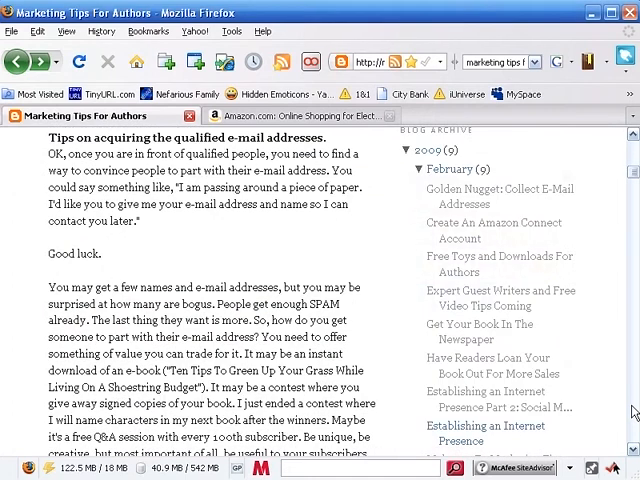
{"action": "scroll", "scroll_direction": "down", "scroll_amount": 3}
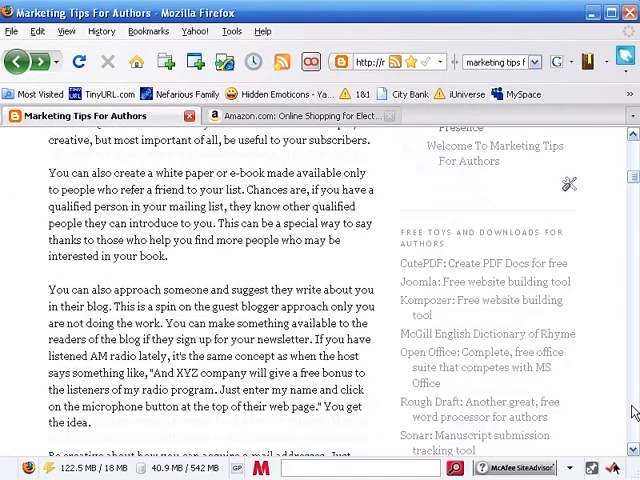
{"action": "scroll", "scroll_direction": "down", "scroll_amount": 3}
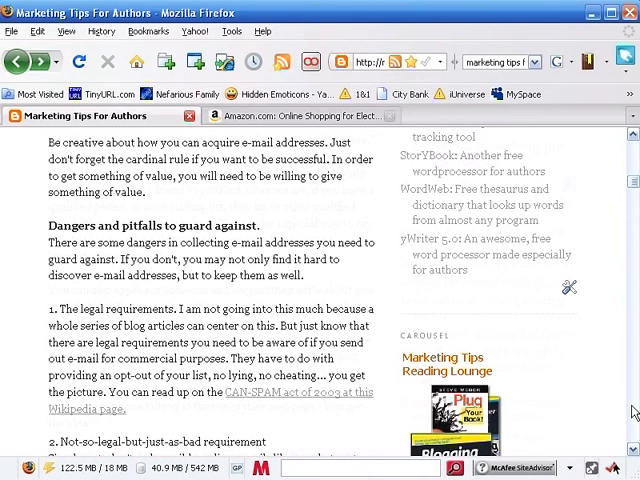
{"action": "scroll", "scroll_direction": "down", "scroll_amount": 3}
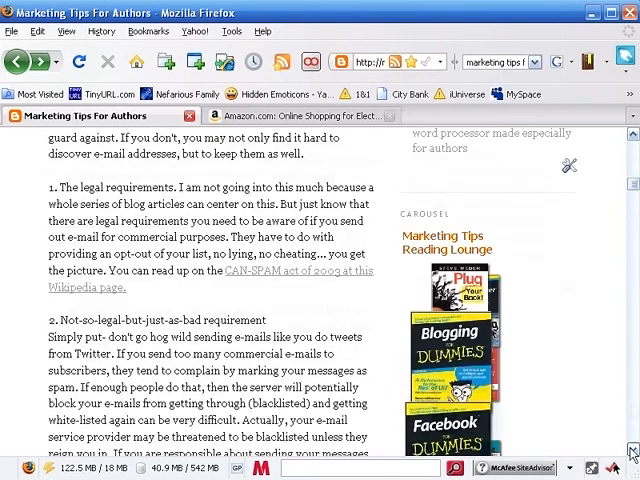
{"action": "scroll", "scroll_direction": "down", "scroll_amount": 3}
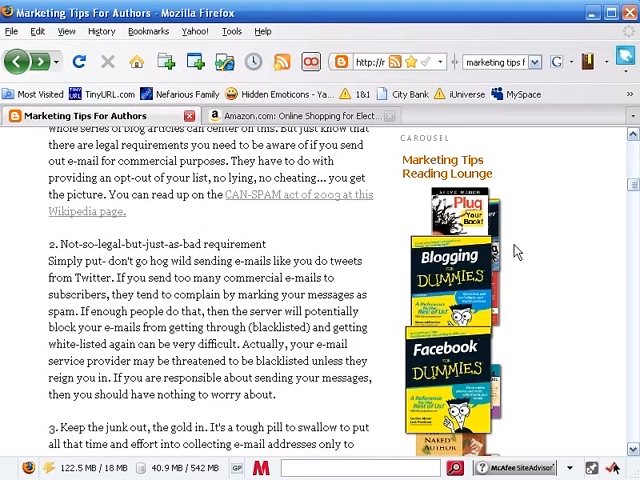
{"action": "scroll", "scroll_direction": "down", "scroll_amount": 3}
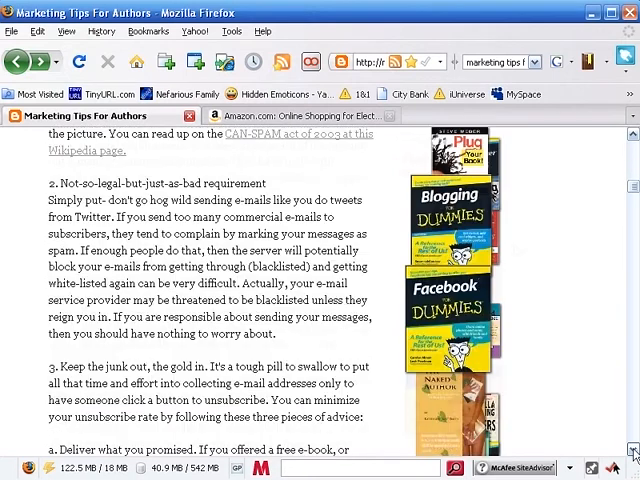
{"action": "scroll", "scroll_direction": "down", "scroll_amount": 3}
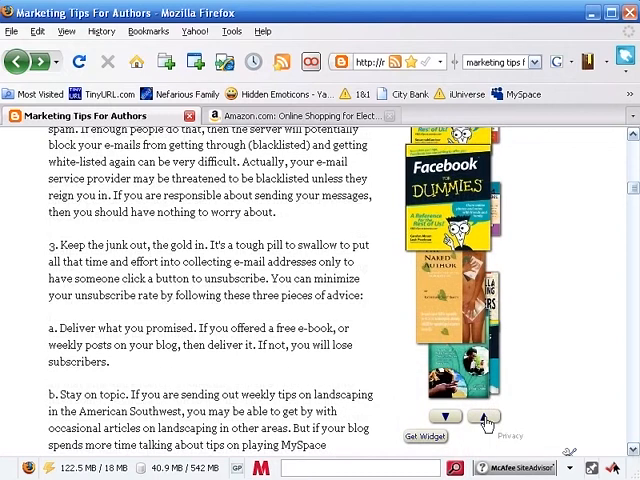
{"action": "left_click", "coordinate": [478, 416]}
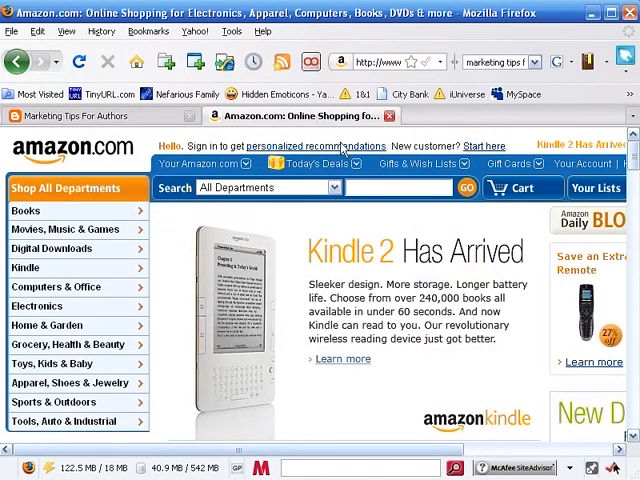
Scroll down Amazon's home page toward the Features & Services links.
{"action": "scroll", "scroll_direction": "down", "scroll_amount": 3}
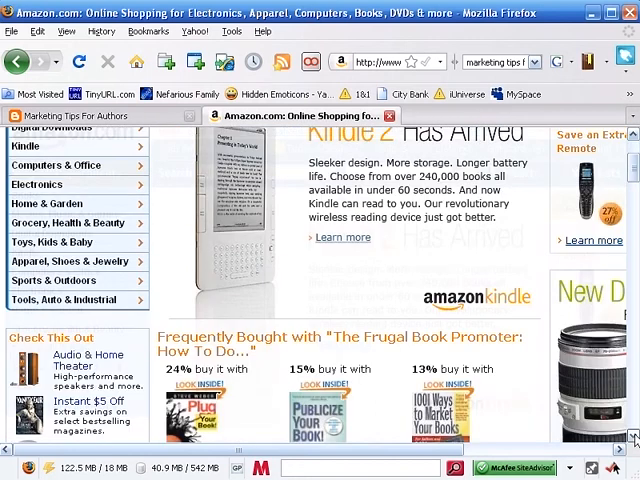
{"action": "scroll", "scroll_direction": "down", "scroll_amount": 3}
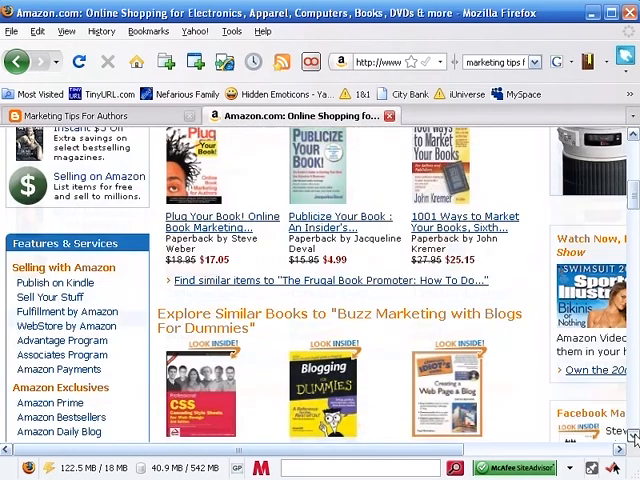
{"action": "scroll", "scroll_direction": "down", "scroll_amount": 3}
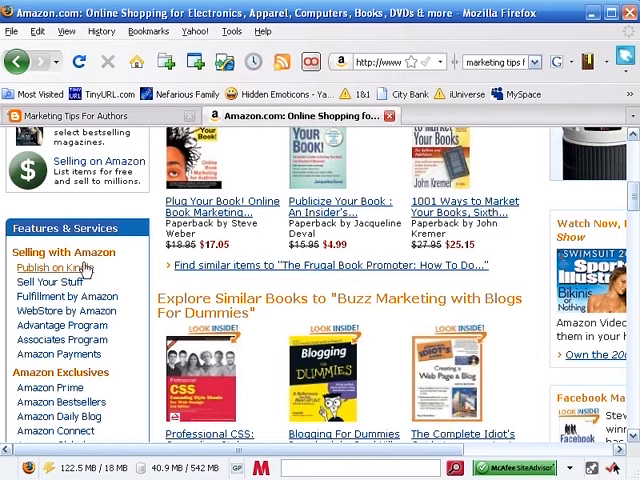
{"action": "mouse_move", "coordinate": [84, 344]}
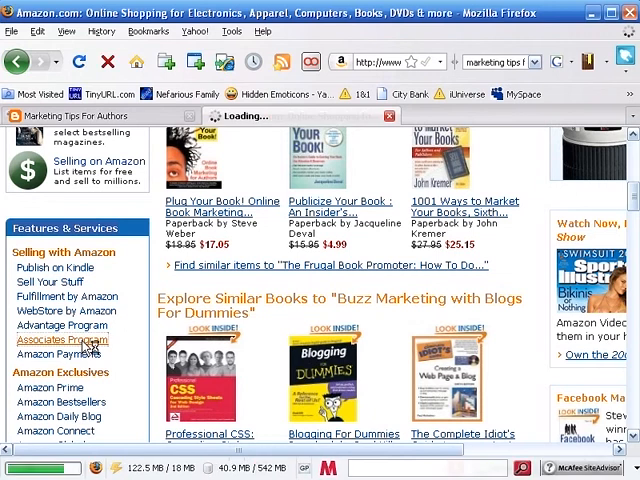
Go to the Amazon Associates program page and scroll to its Widgets section.
{"action": "left_click", "coordinate": [62, 340]}
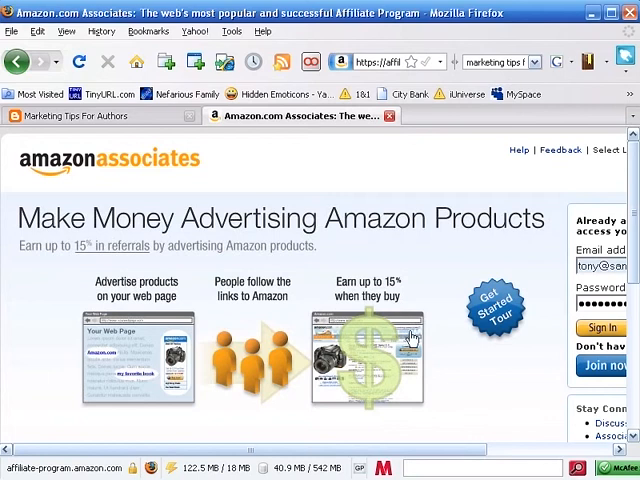
{"action": "mouse_move", "coordinate": [488, 370]}
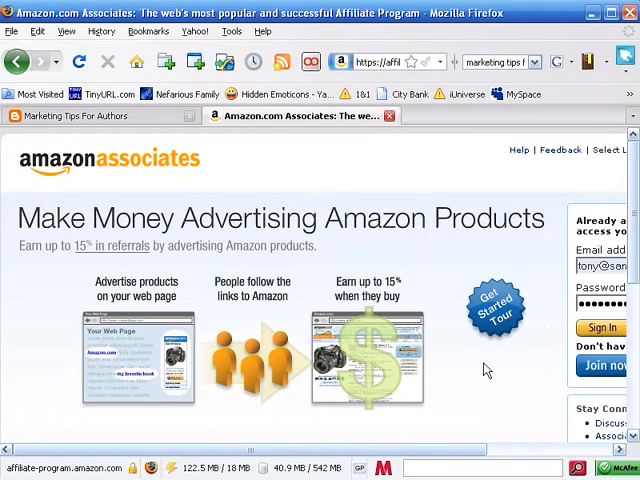
{"action": "scroll", "scroll_direction": "down", "scroll_amount": 3}
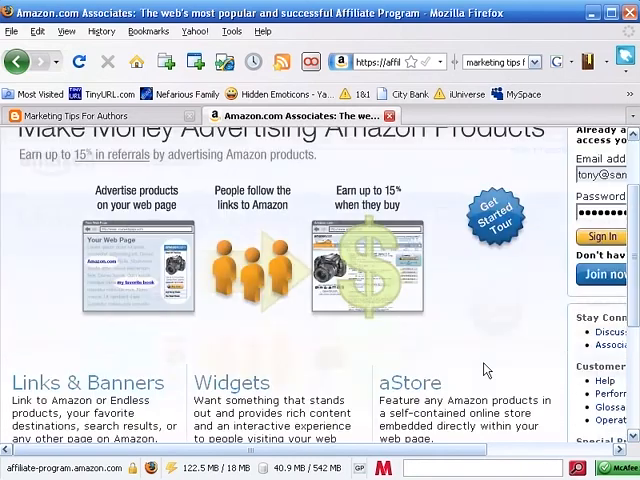
{"action": "scroll", "scroll_direction": "down", "scroll_amount": 3}
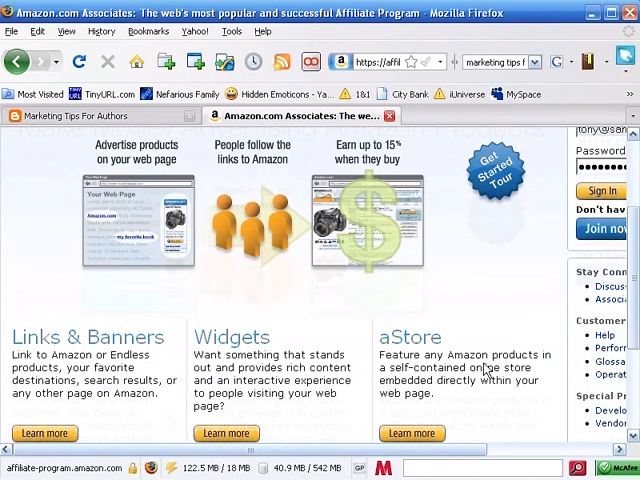
{"action": "scroll", "scroll_direction": "down", "scroll_amount": 3}
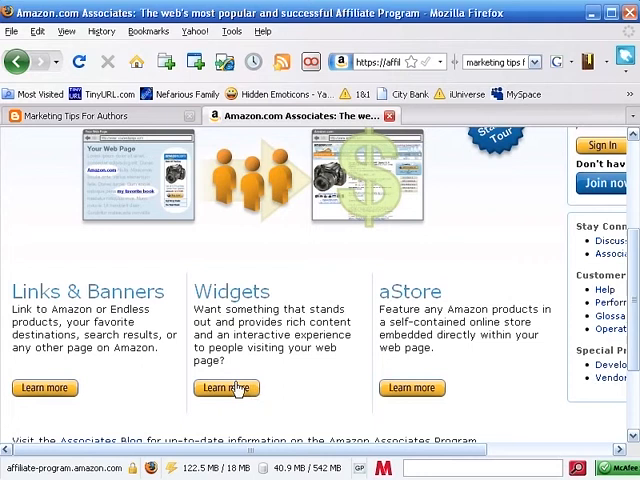
Enter the widget gallery and choose the Carousel Widget to add to a web page.
{"action": "left_click", "coordinate": [224, 388]}
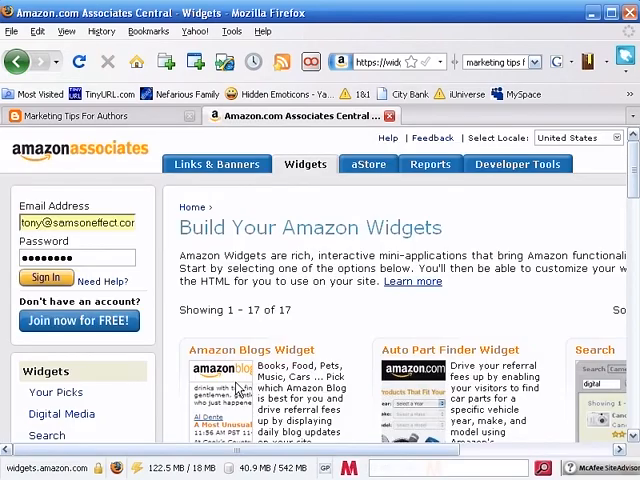
{"action": "mouse_move", "coordinate": [410, 360]}
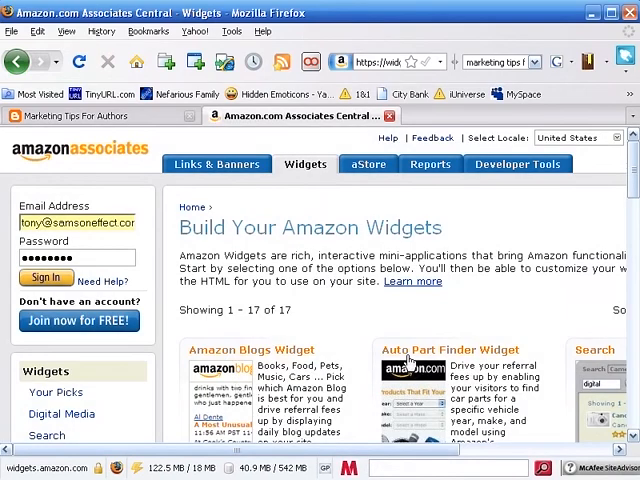
{"action": "mouse_move", "coordinate": [476, 310]}
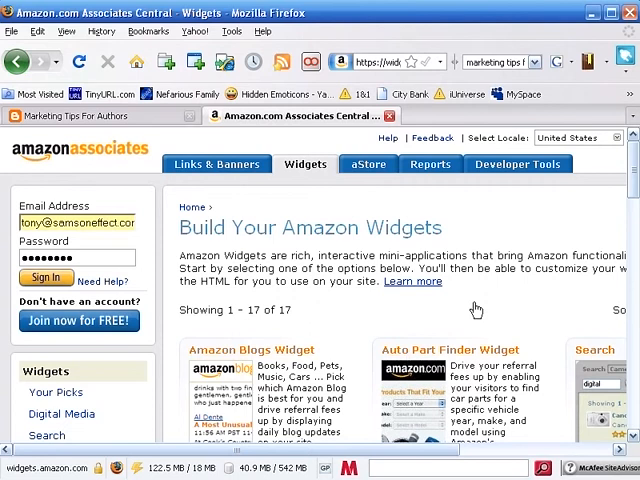
{"action": "scroll", "scroll_direction": "down", "scroll_amount": 3}
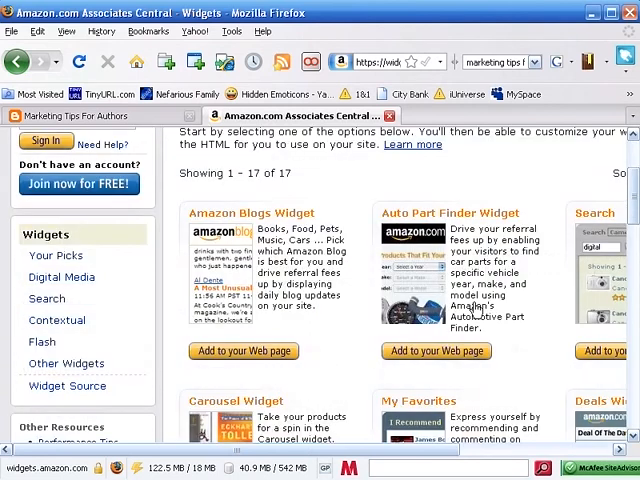
{"action": "scroll", "scroll_direction": "down", "scroll_amount": 3}
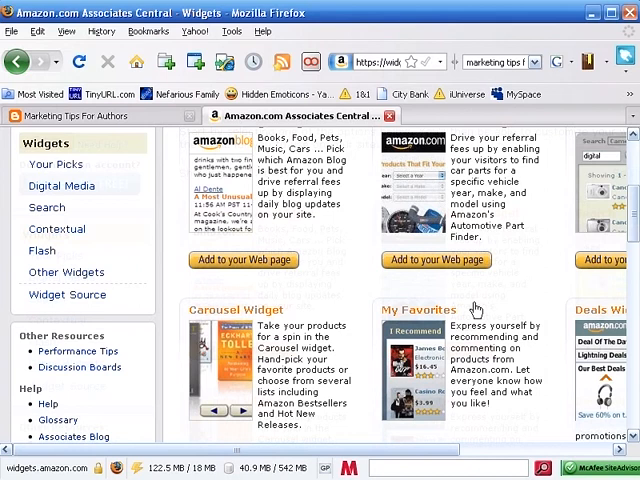
{"action": "scroll", "scroll_direction": "down", "scroll_amount": 3}
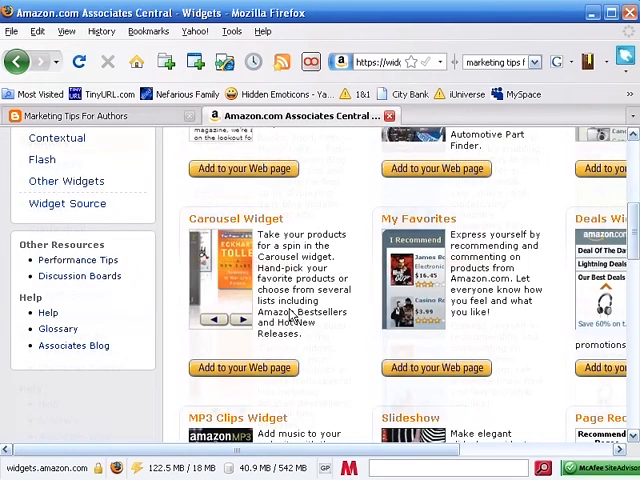
{"action": "left_click", "coordinate": [244, 368]}
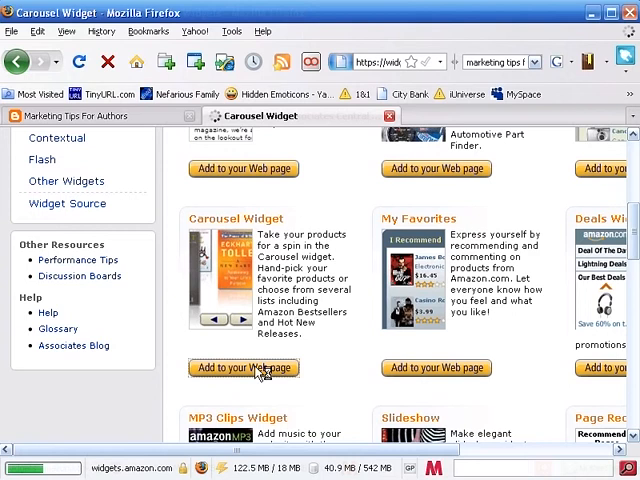
{"action": "left_click", "coordinate": [244, 368]}
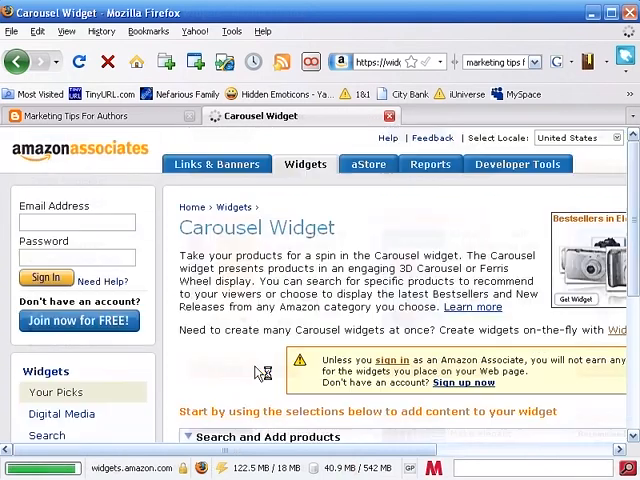
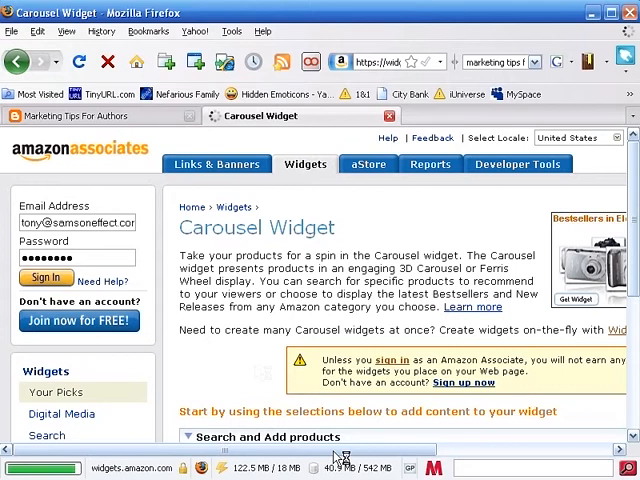
{"action": "scroll", "scroll_direction": "right", "scroll_amount": 3}
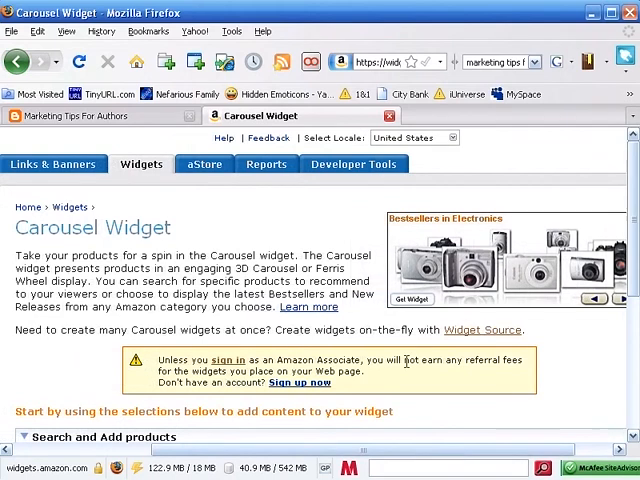
{"action": "scroll", "scroll_direction": "down", "scroll_amount": 3}
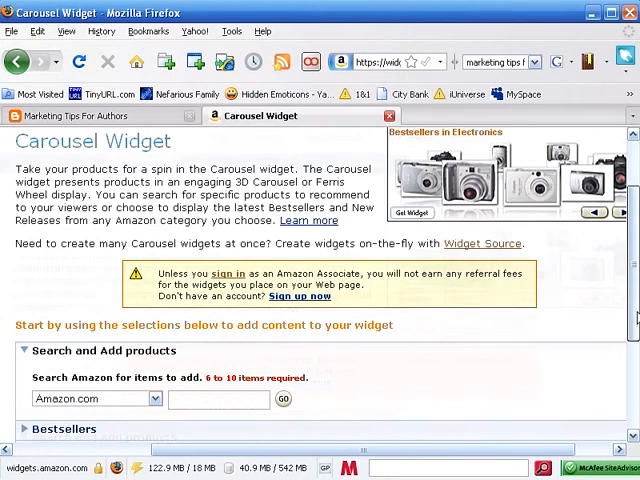
{"action": "scroll", "scroll_direction": "down", "scroll_amount": 3}
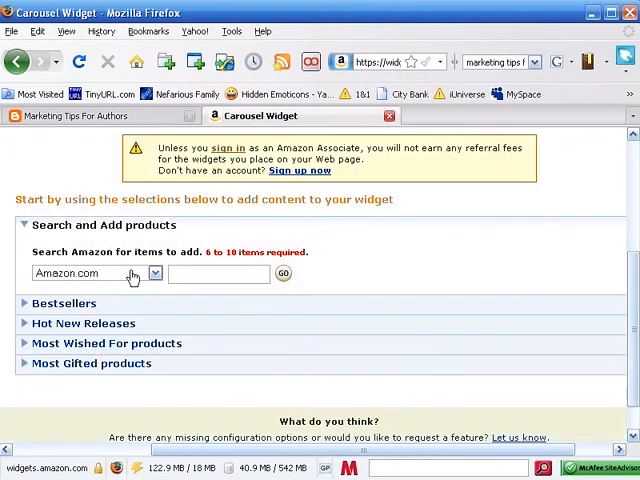
Enter samson as the product search term for the carousel.
{"action": "left_click", "coordinate": [218, 272]}
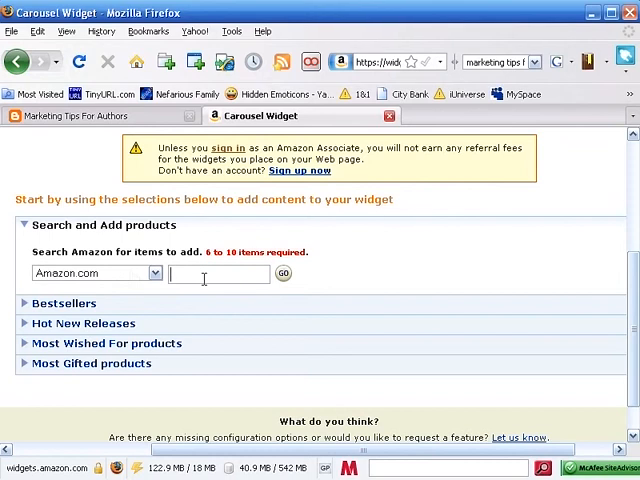
{"action": "type", "text": "sma"}
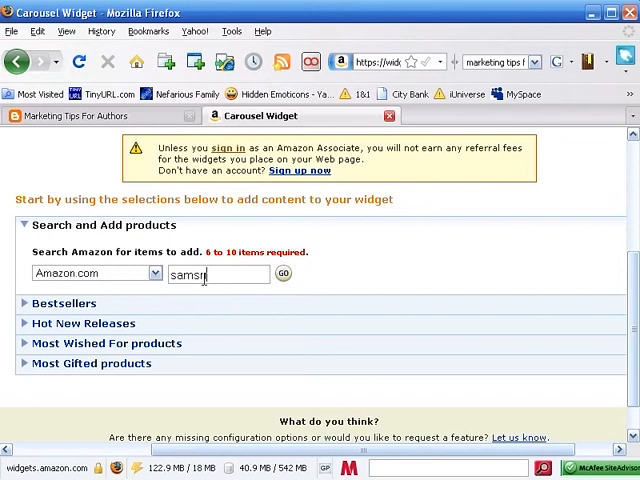
{"action": "type", "text": "o"}
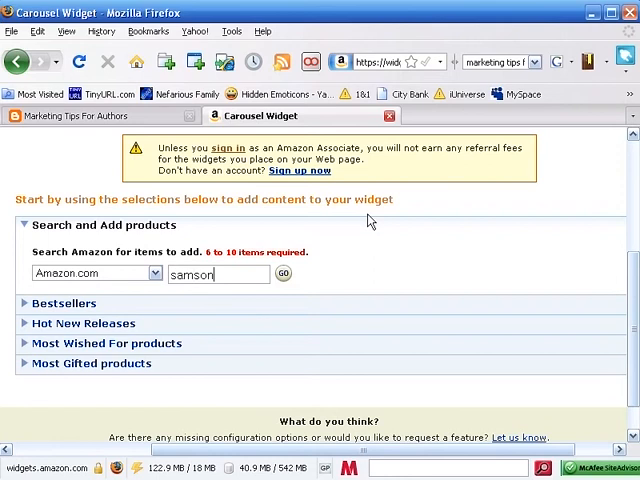
Search for 'samson effect' and add The Samson Effect to the carousel.
{"action": "left_click", "coordinate": [284, 272]}
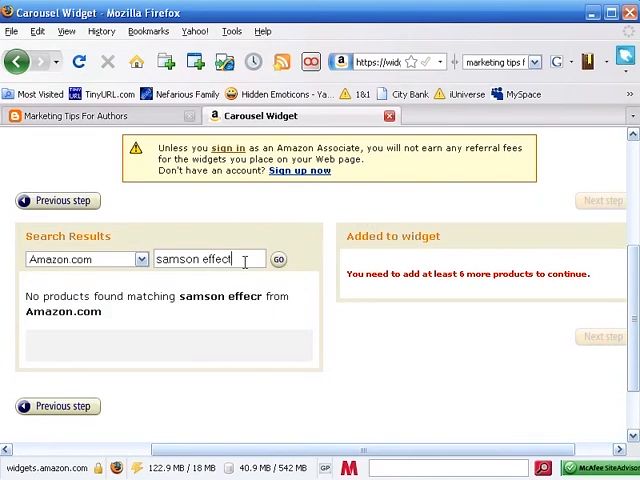
{"action": "left_click", "coordinate": [278, 260]}
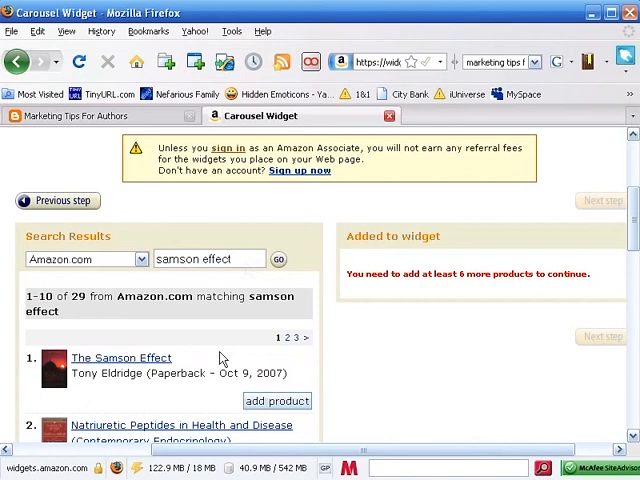
{"action": "mouse_move", "coordinate": [276, 400]}
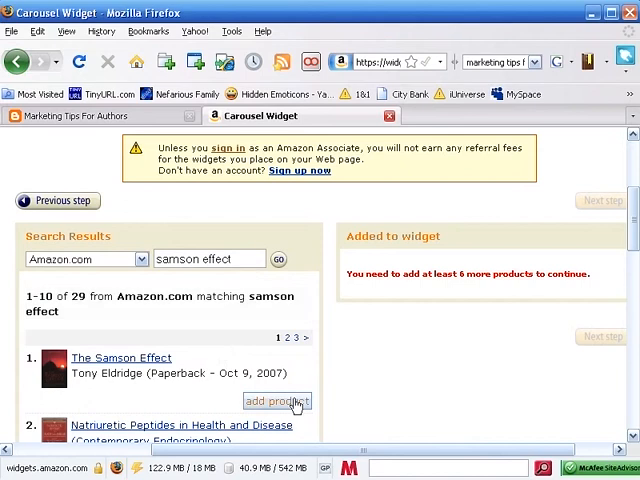
{"action": "left_click", "coordinate": [276, 400]}
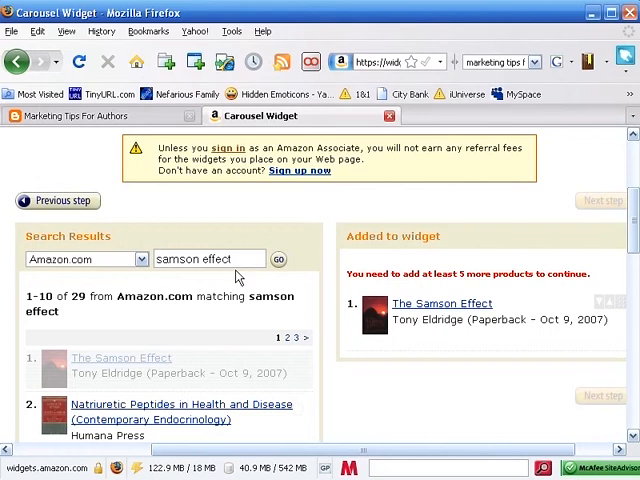
Search for 'cussler' and add Clive Cussler titles such as The Chase.
{"action": "double_click", "coordinate": [210, 258]}
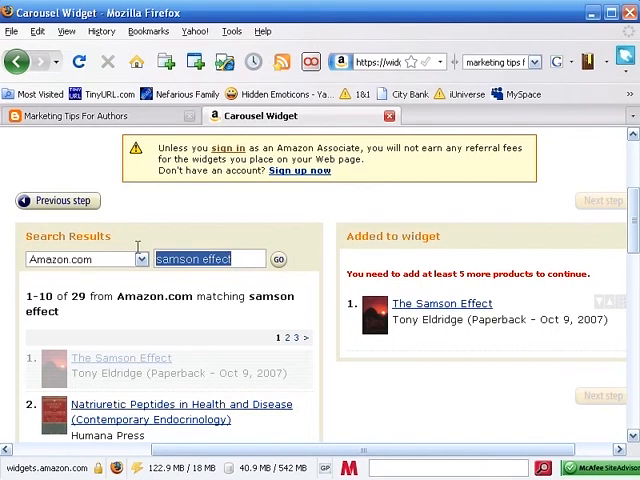
{"action": "type", "text": "cussler"}
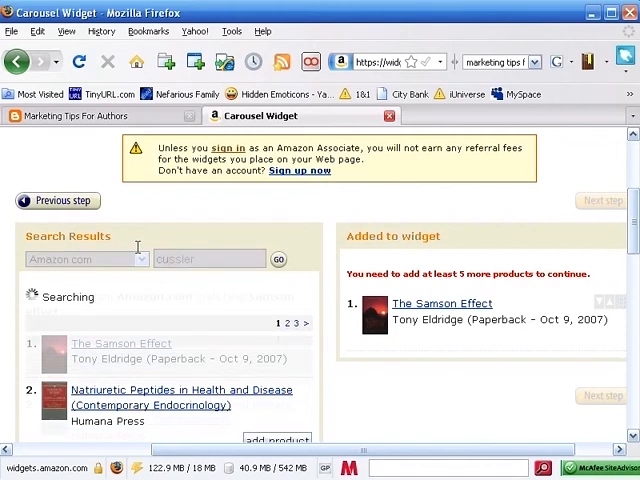
{"action": "left_click", "coordinate": [278, 260]}
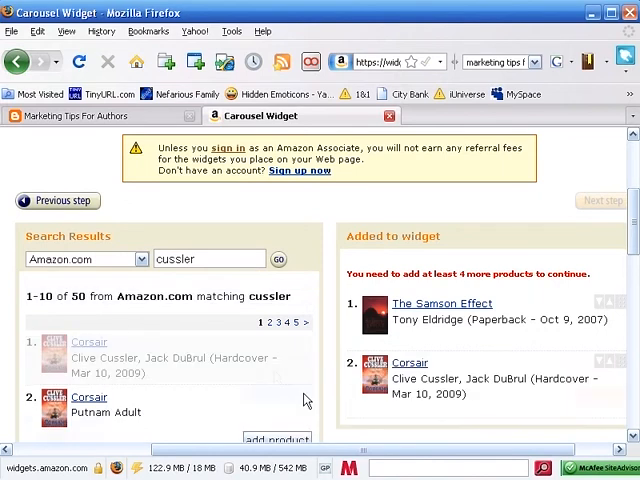
{"action": "mouse_move", "coordinate": [318, 420]}
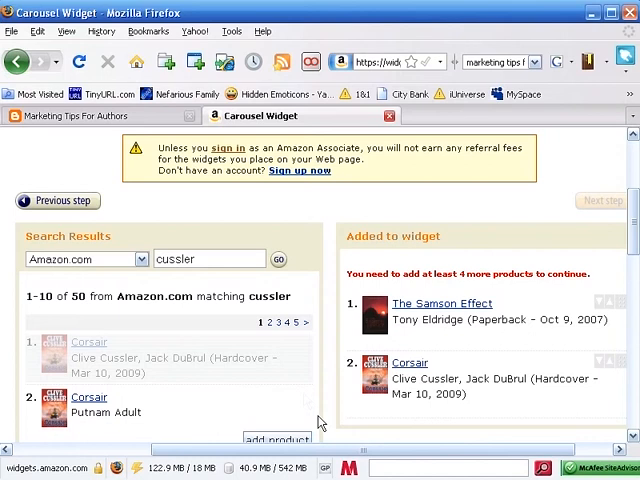
{"action": "scroll", "scroll_direction": "down", "scroll_amount": 3}
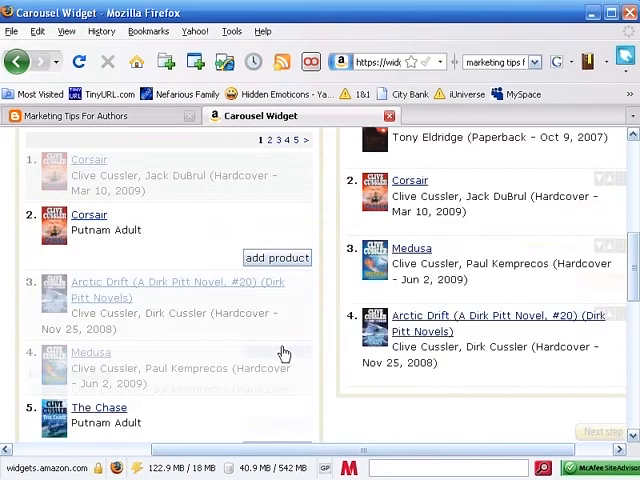
{"action": "scroll", "scroll_direction": "down", "scroll_amount": 3}
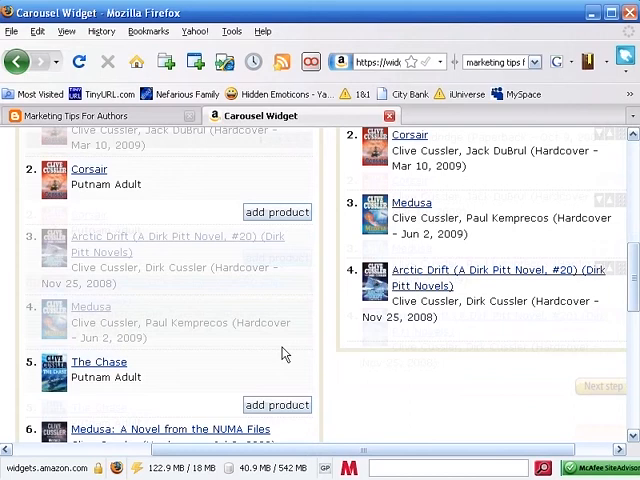
{"action": "scroll", "scroll_direction": "down", "scroll_amount": 3}
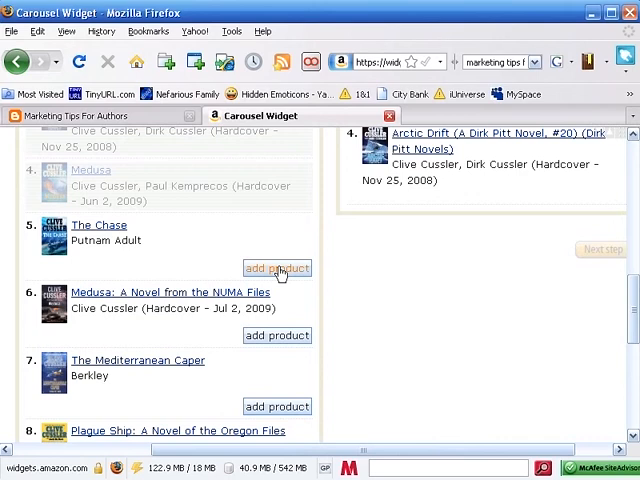
{"action": "left_click", "coordinate": [276, 268]}
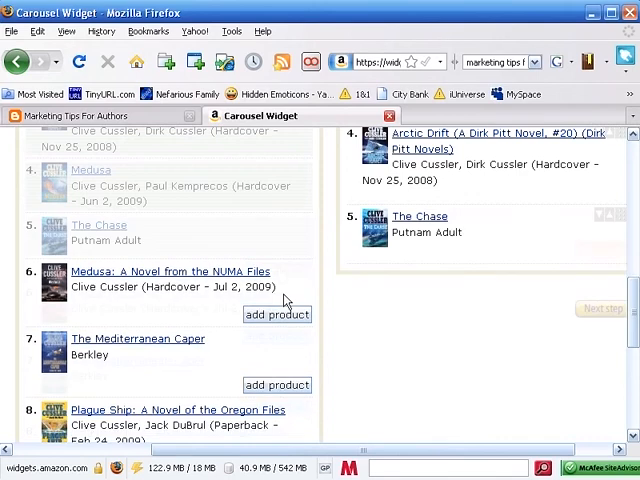
{"action": "mouse_move", "coordinate": [276, 384]}
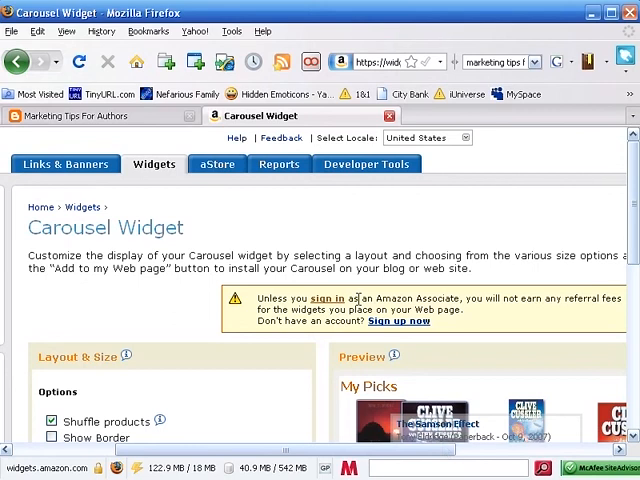
Choose the tall vertical layout with a border and title it 'Tony and Clive's Books'.
{"action": "scroll", "scroll_direction": "down", "scroll_amount": 3}
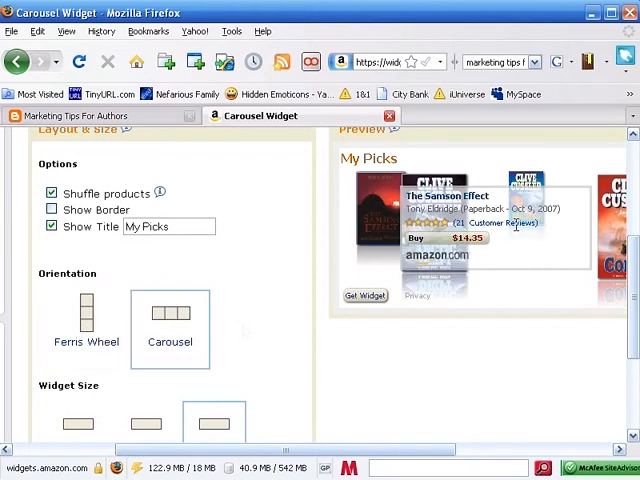
{"action": "left_click", "coordinate": [86, 304]}
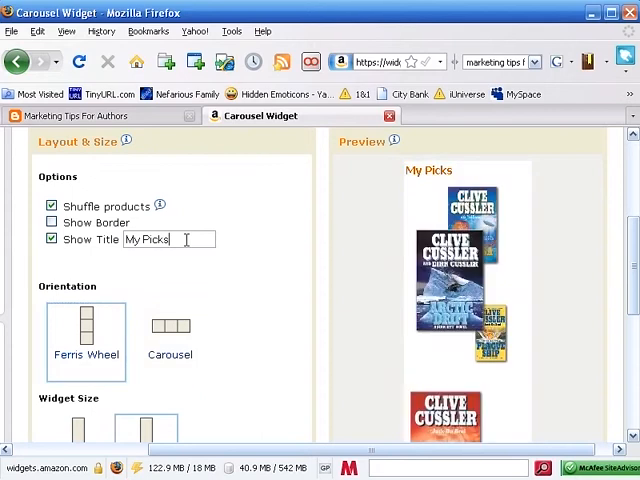
{"action": "left_click", "coordinate": [52, 222]}
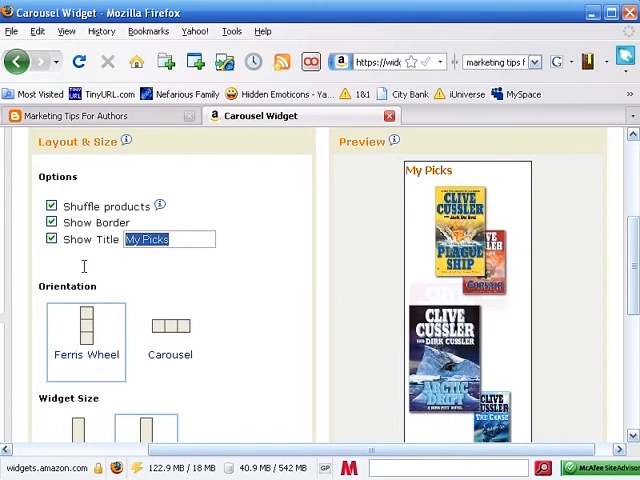
{"action": "type", "text": "Tony and"}
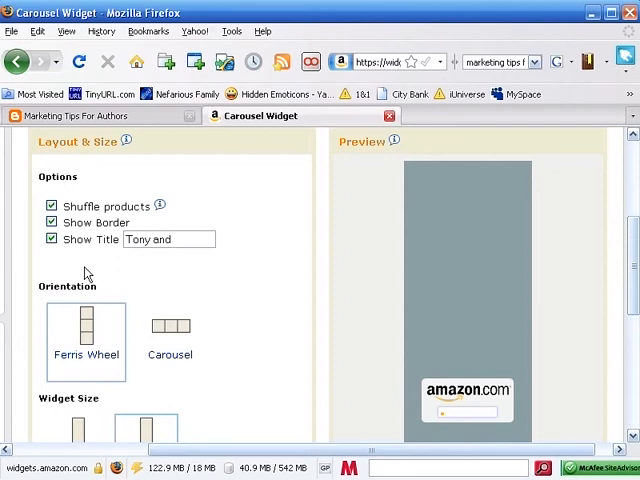
{"action": "type", "text": "Clive's Books"}
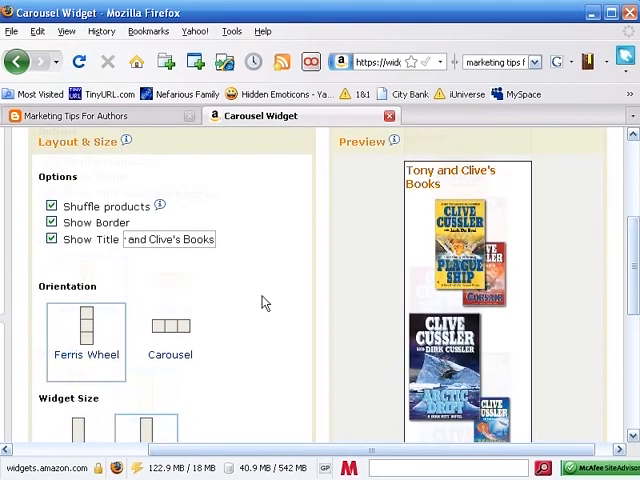
{"action": "scroll", "scroll_direction": "down", "scroll_amount": 3}
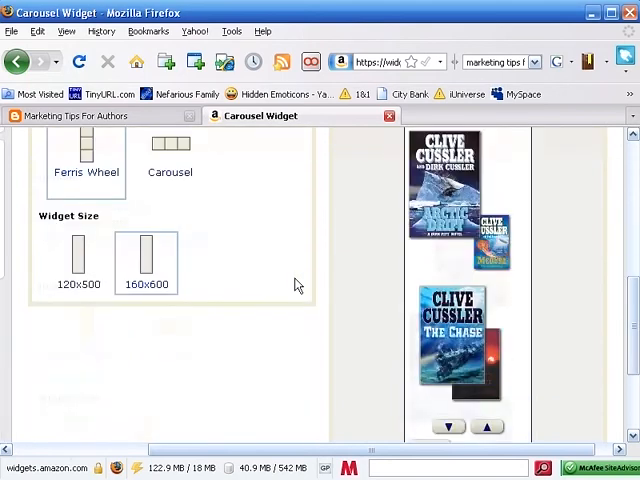
Choose Add to my Web page and accept the Amazon Widgets Terms of Use.
{"action": "scroll", "scroll_direction": "down", "scroll_amount": 3}
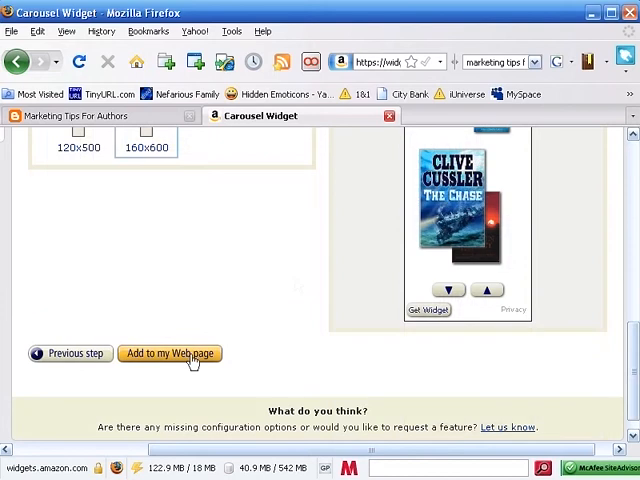
{"action": "left_click", "coordinate": [170, 352]}
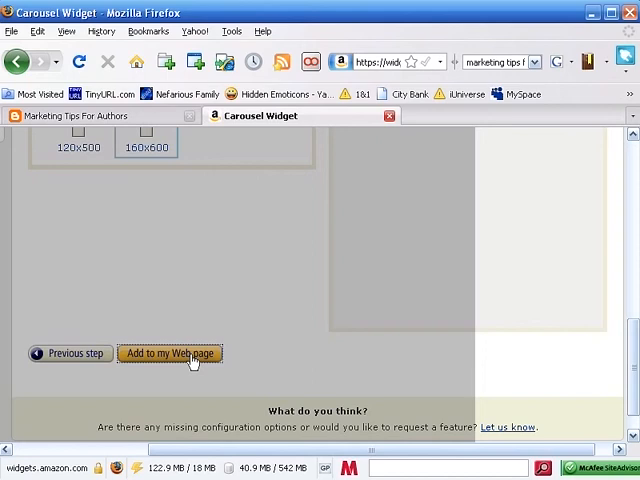
{"action": "left_click", "coordinate": [170, 352]}
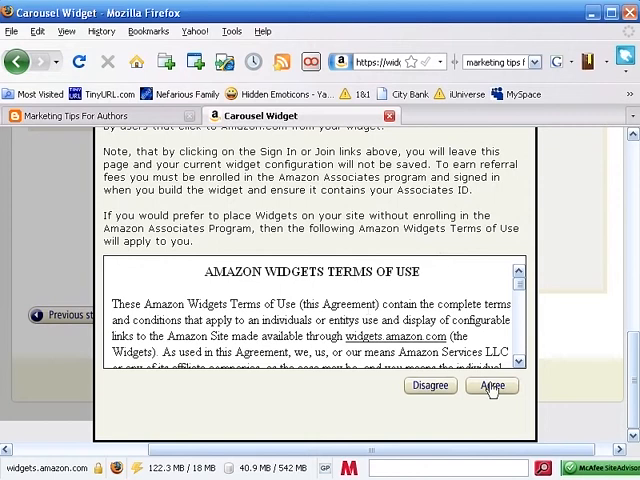
{"action": "left_click", "coordinate": [492, 384]}
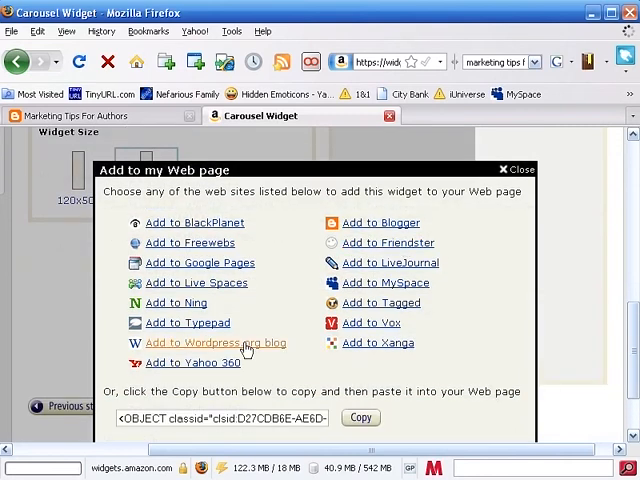
{"action": "mouse_move", "coordinate": [304, 330]}
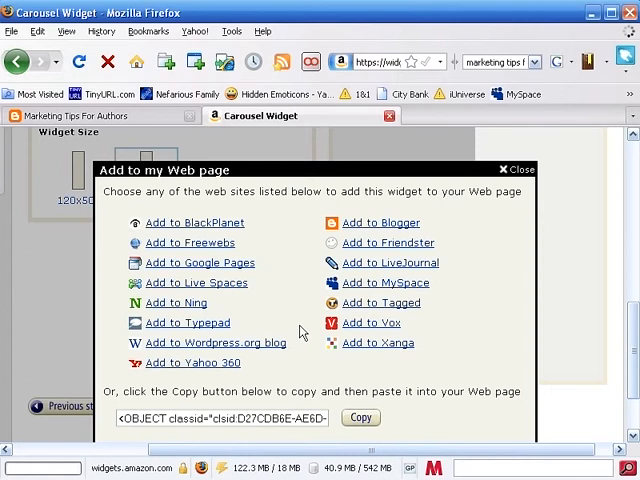
{"action": "mouse_move", "coordinate": [294, 388]}
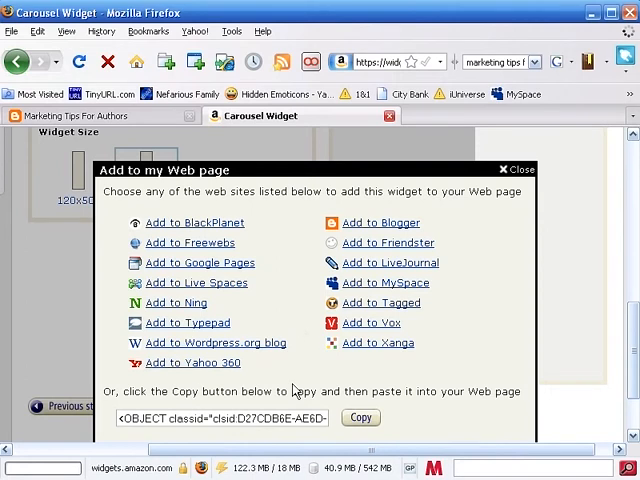
{"action": "mouse_move", "coordinate": [360, 322]}
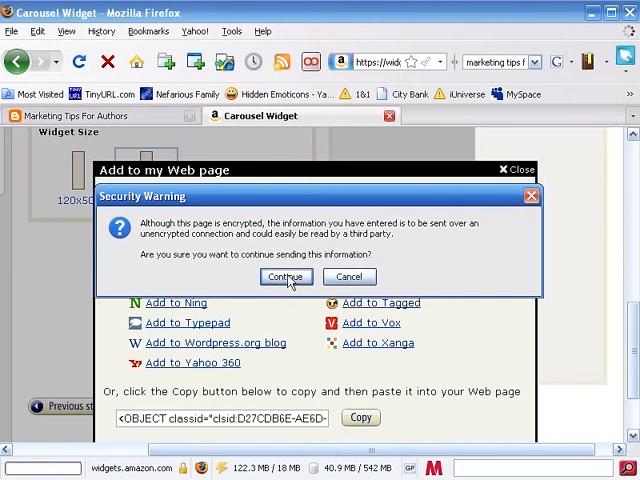
Continue sending the carousel to Blogger past the unencrypted-connection warning.
{"action": "left_click", "coordinate": [284, 276]}
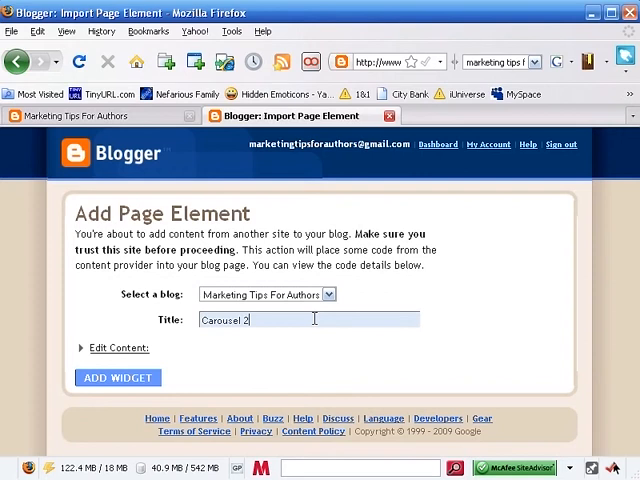
{"action": "mouse_move", "coordinate": [496, 282]}
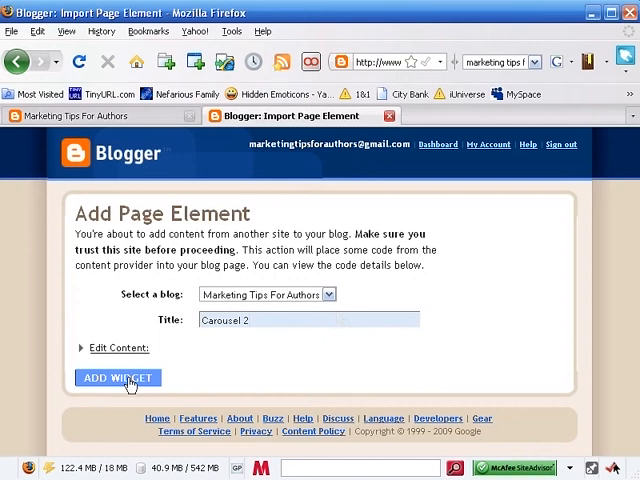
Add the Carousel 2 gadget to the Marketing Tips For Authors blog.
{"action": "left_click", "coordinate": [116, 376]}
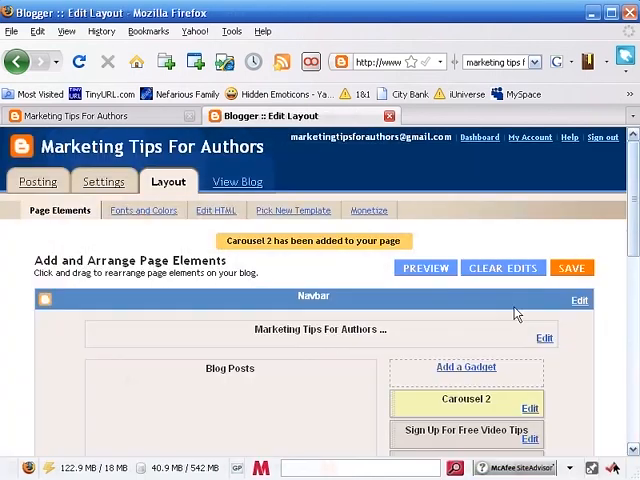
Check Carousel 2 among the page elements and save the Blogger layout.
{"action": "scroll", "scroll_direction": "down", "scroll_amount": 3}
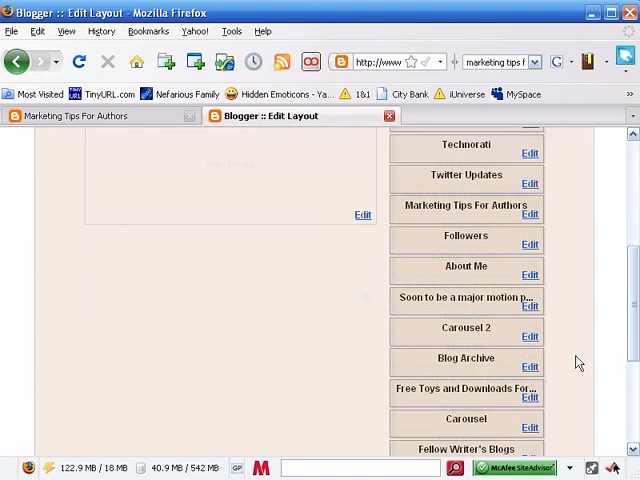
{"action": "scroll", "scroll_direction": "down", "scroll_amount": 3}
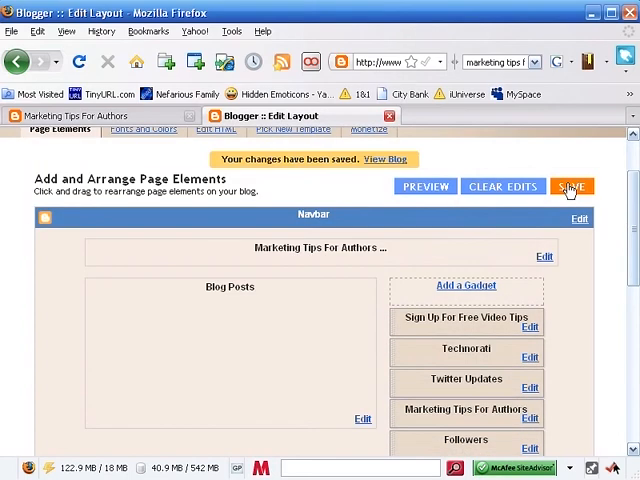
{"action": "left_click", "coordinate": [576, 188]}
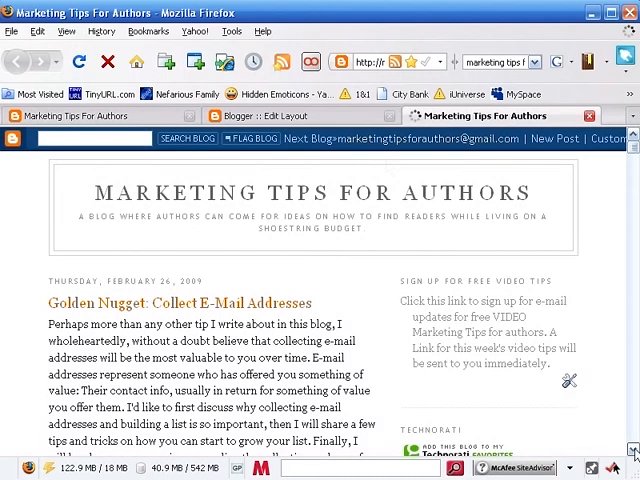
Scroll down the live blog sidebar to the 'Tony and Clive's Books' carousel showing Clive Cussler titles.
{"action": "scroll", "scroll_direction": "down", "scroll_amount": 3}
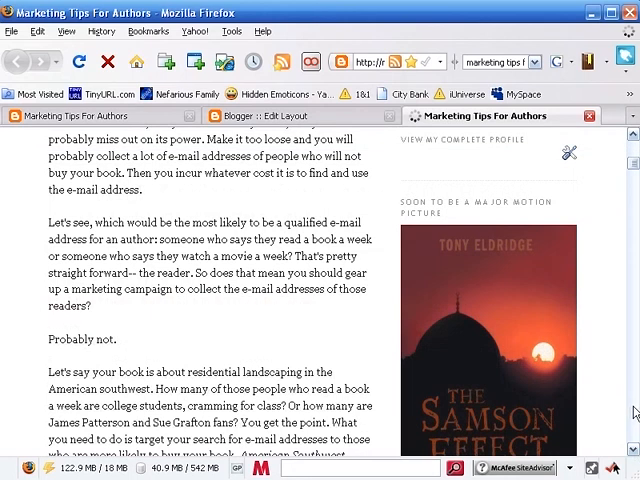
{"action": "scroll", "scroll_direction": "down", "scroll_amount": 3}
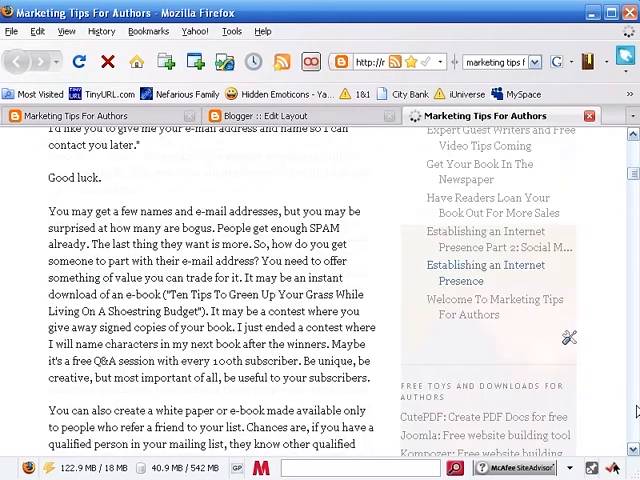
{"action": "scroll", "scroll_direction": "down", "scroll_amount": 3}
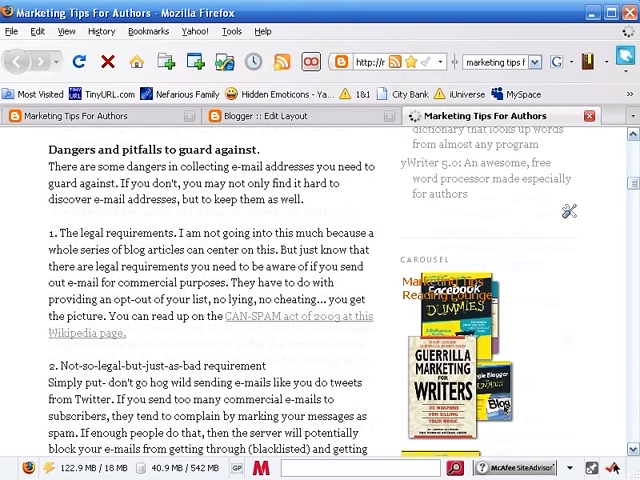
{"action": "scroll", "scroll_direction": "down", "scroll_amount": 3}
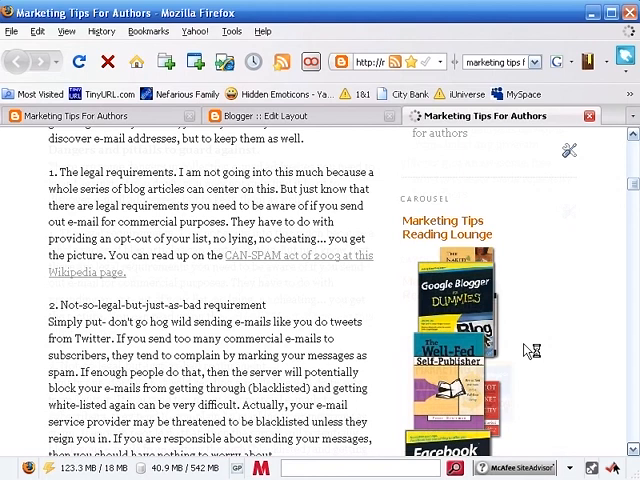
{"action": "scroll", "scroll_direction": "down", "scroll_amount": 3}
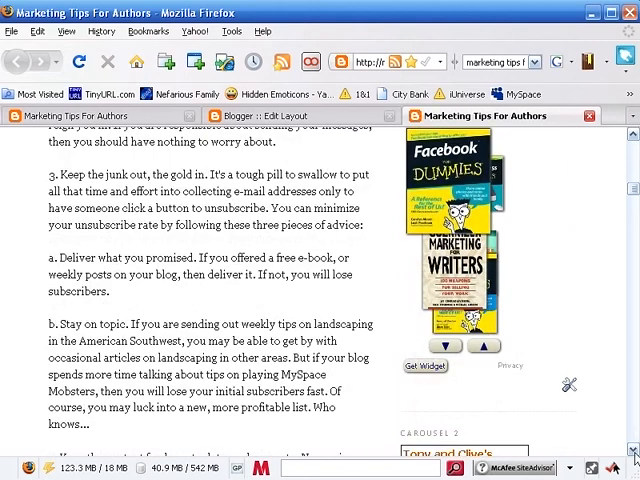
{"action": "scroll", "scroll_direction": "down", "scroll_amount": 3}
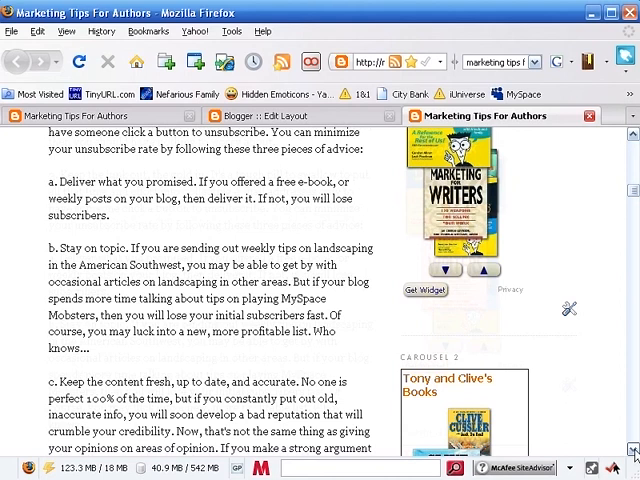
{"action": "scroll", "scroll_direction": "down", "scroll_amount": 3}
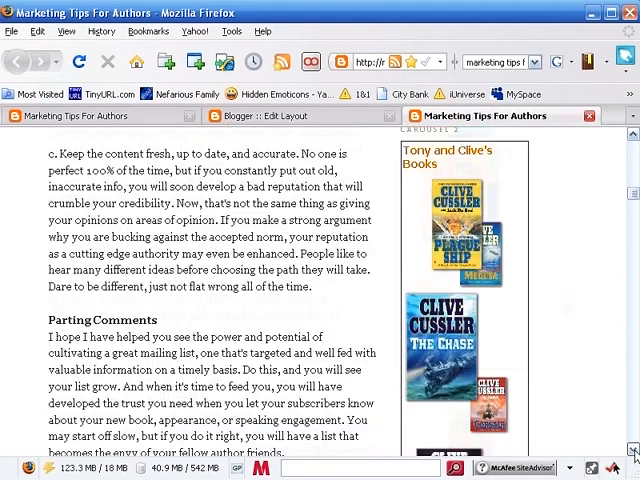
{"action": "scroll", "scroll_direction": "down", "scroll_amount": 3}
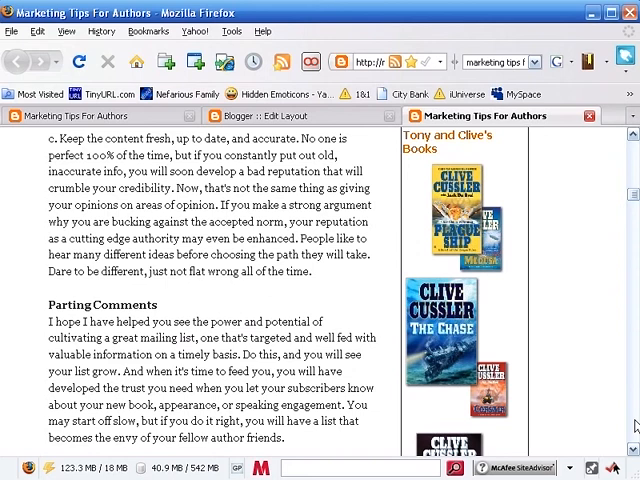
{"action": "scroll", "scroll_direction": "down", "scroll_amount": 3}
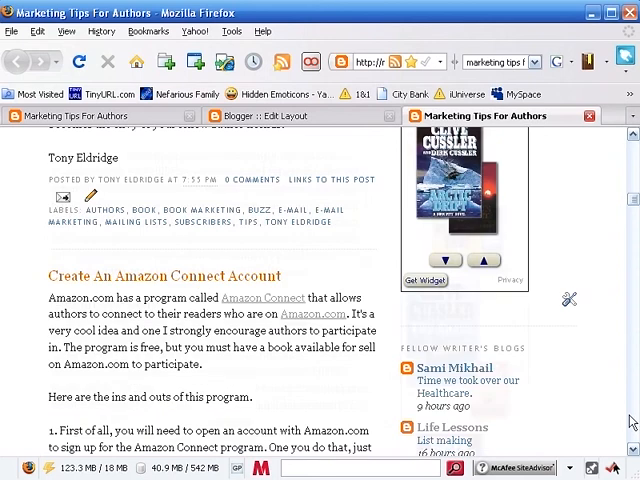